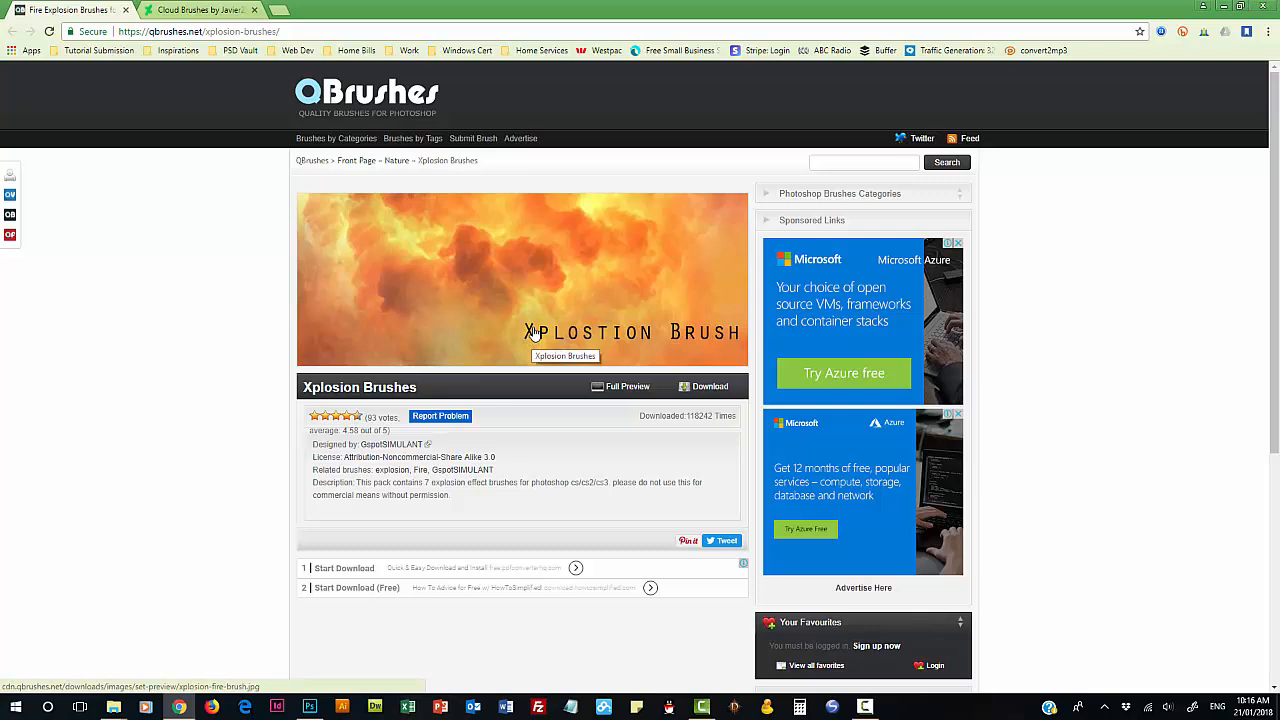
{"action": "mouse_move", "coordinate": [205, 347]}
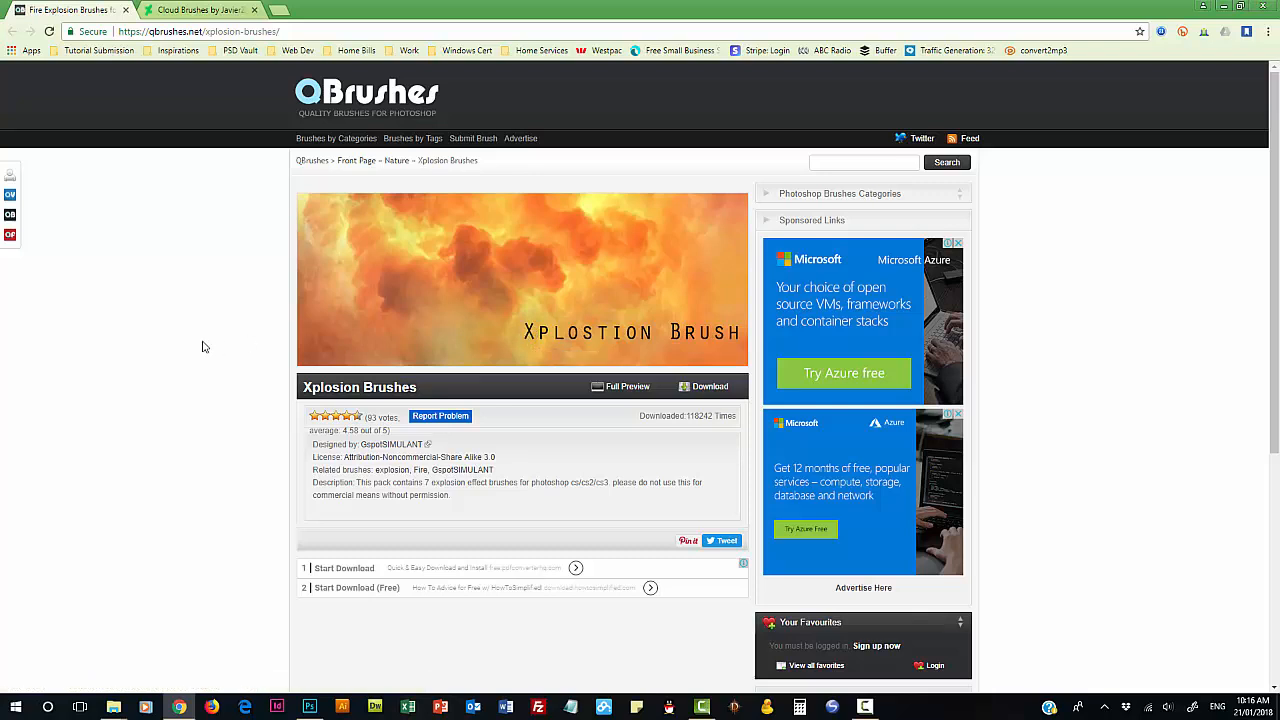
{"action": "mouse_move", "coordinate": [205, 333]}
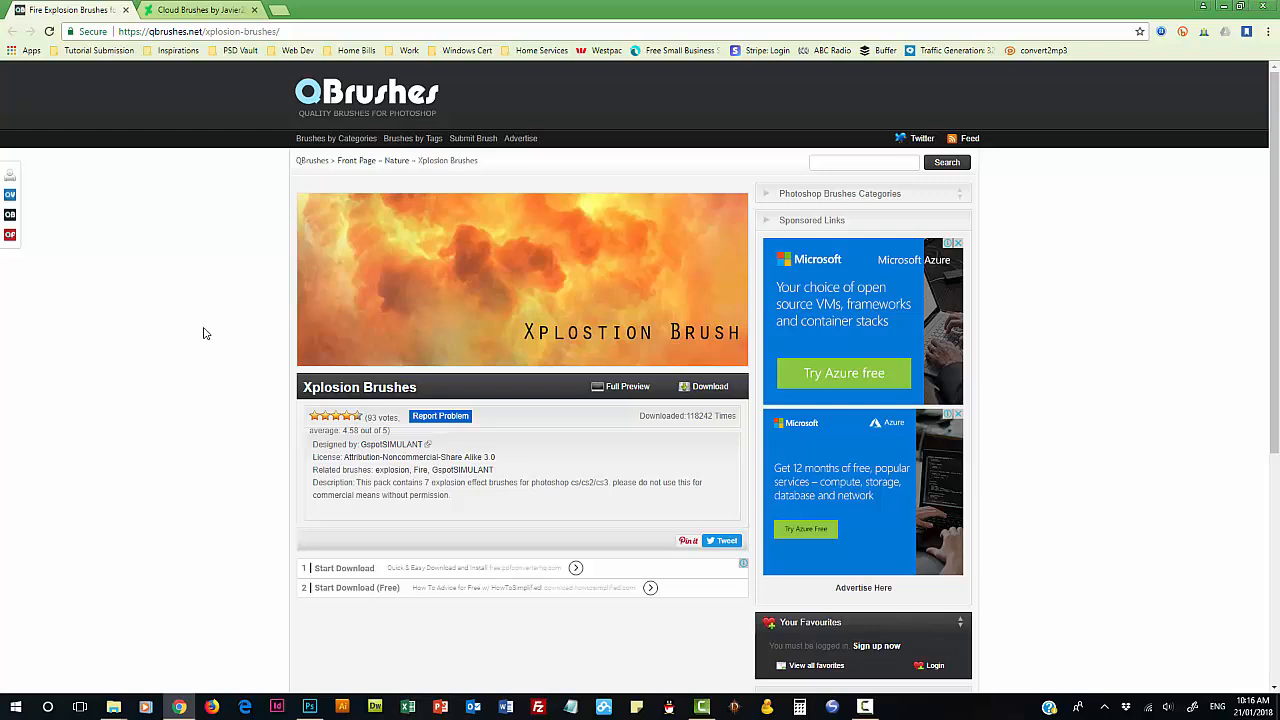
{"action": "mouse_move", "coordinate": [228, 340]}
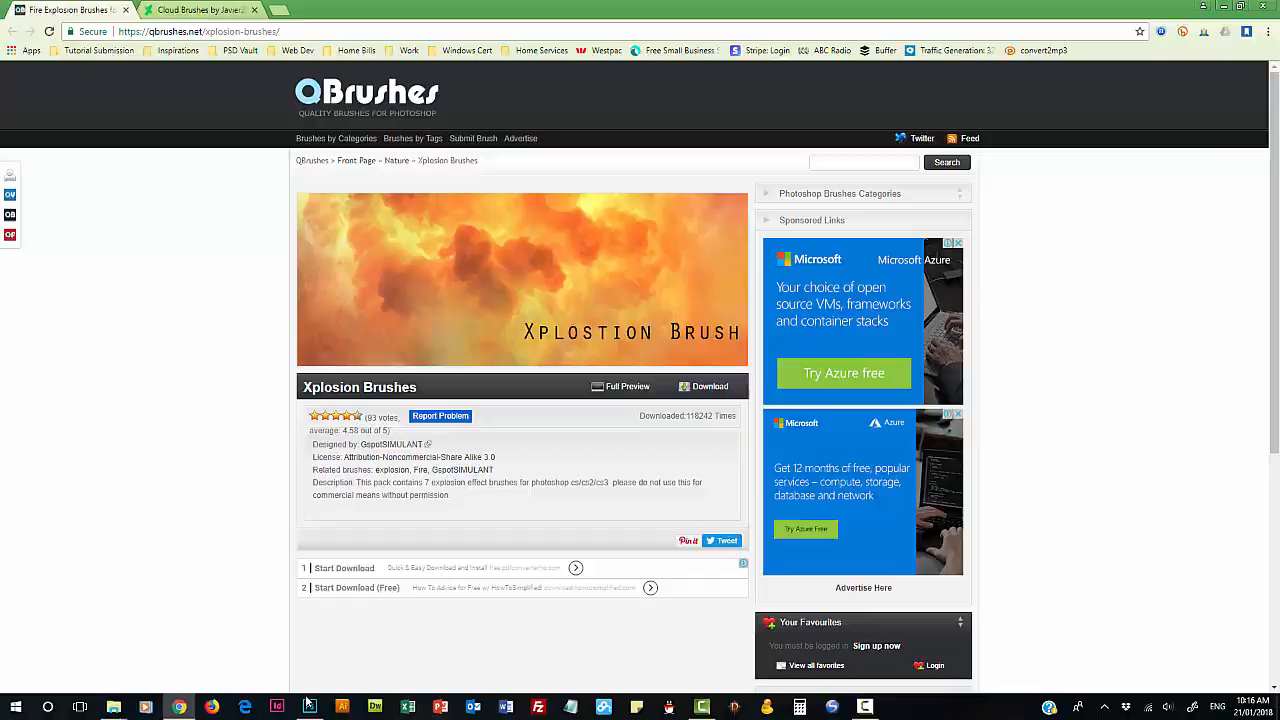
Bring the Photoshop document to the front to begin brush setup.
{"action": "left_click", "coordinate": [309, 707]}
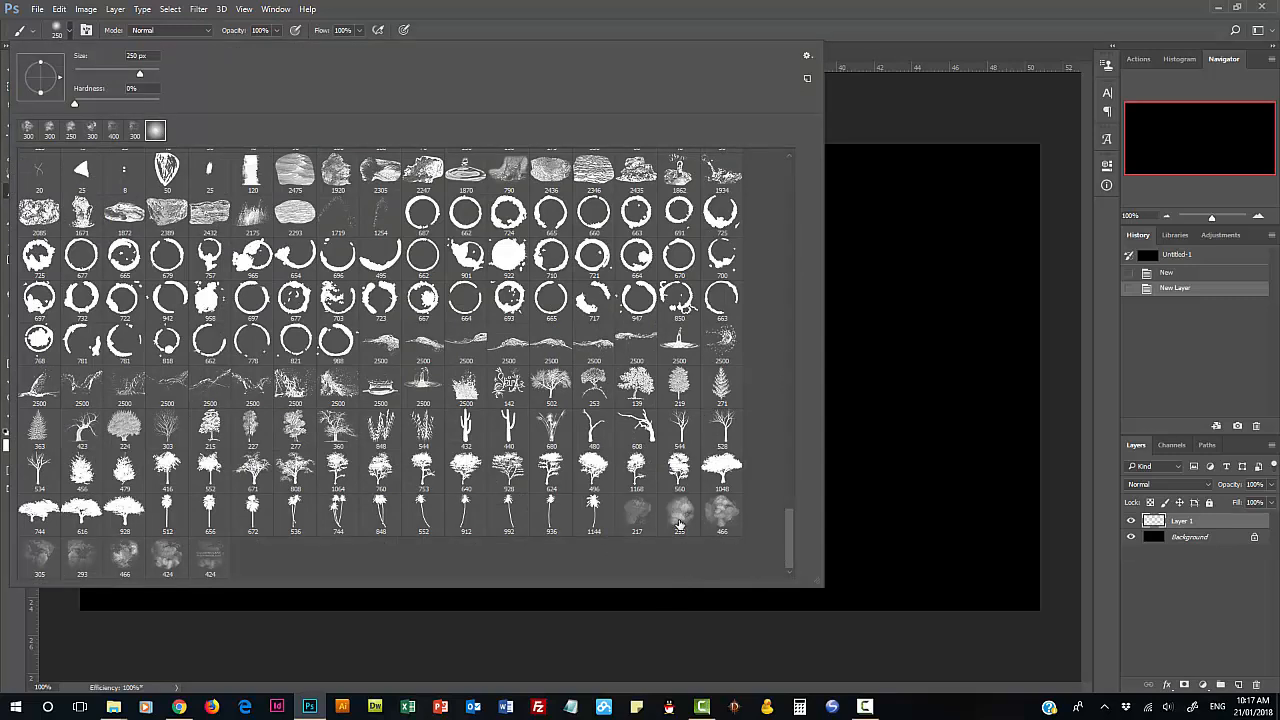
{"action": "mouse_move", "coordinate": [679, 513]}
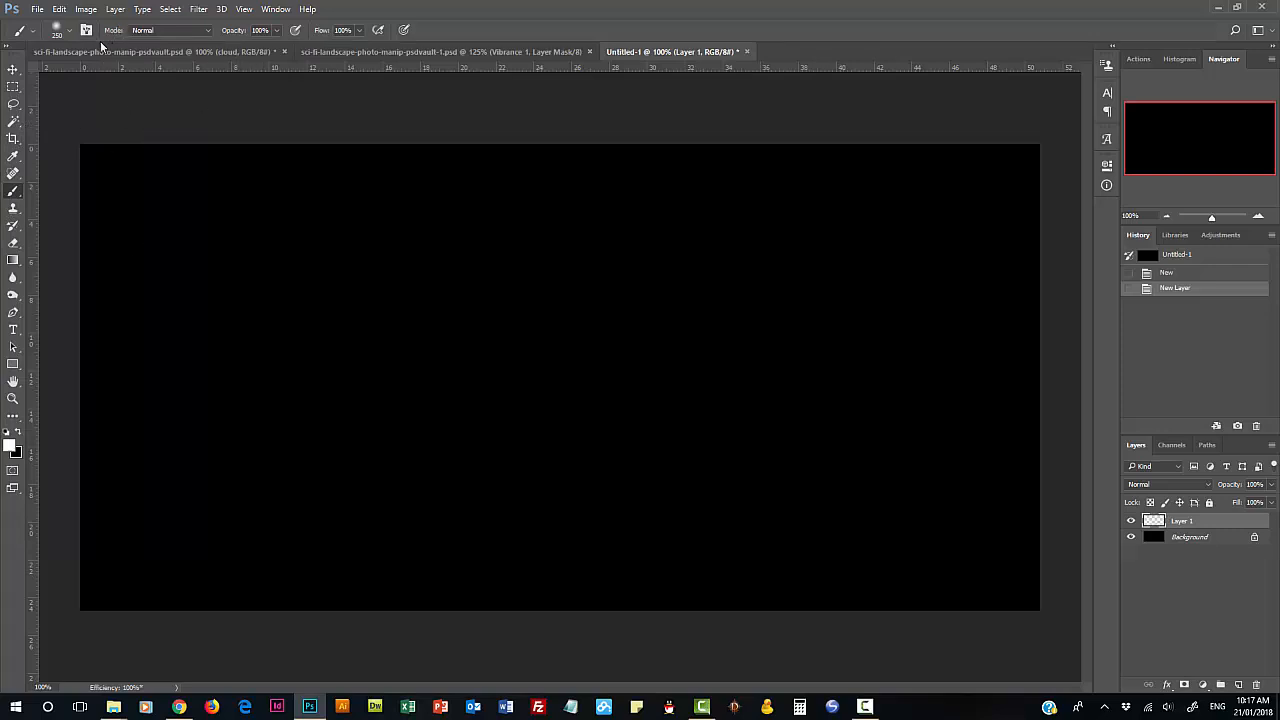
Paint a 500 px soft white dot at the canvas centre, then switch to the Eraser.
{"action": "left_click", "coordinate": [57, 30]}
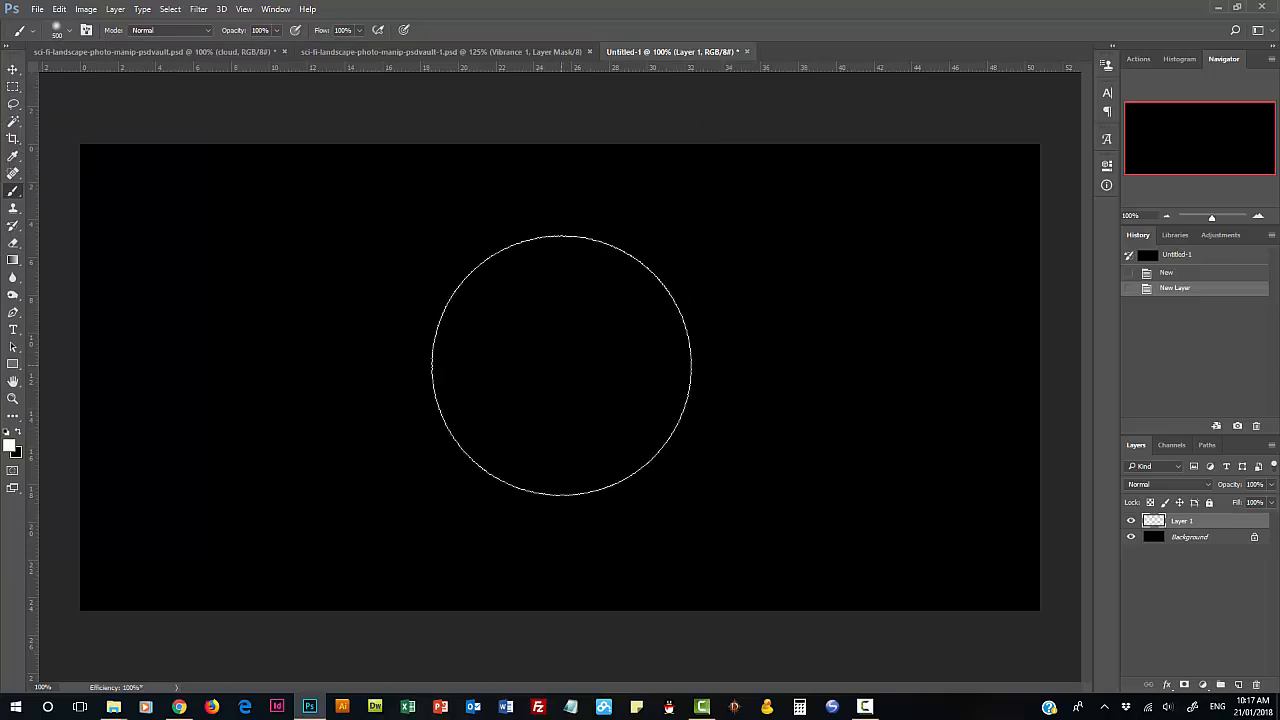
{"action": "left_click", "coordinate": [560, 365]}
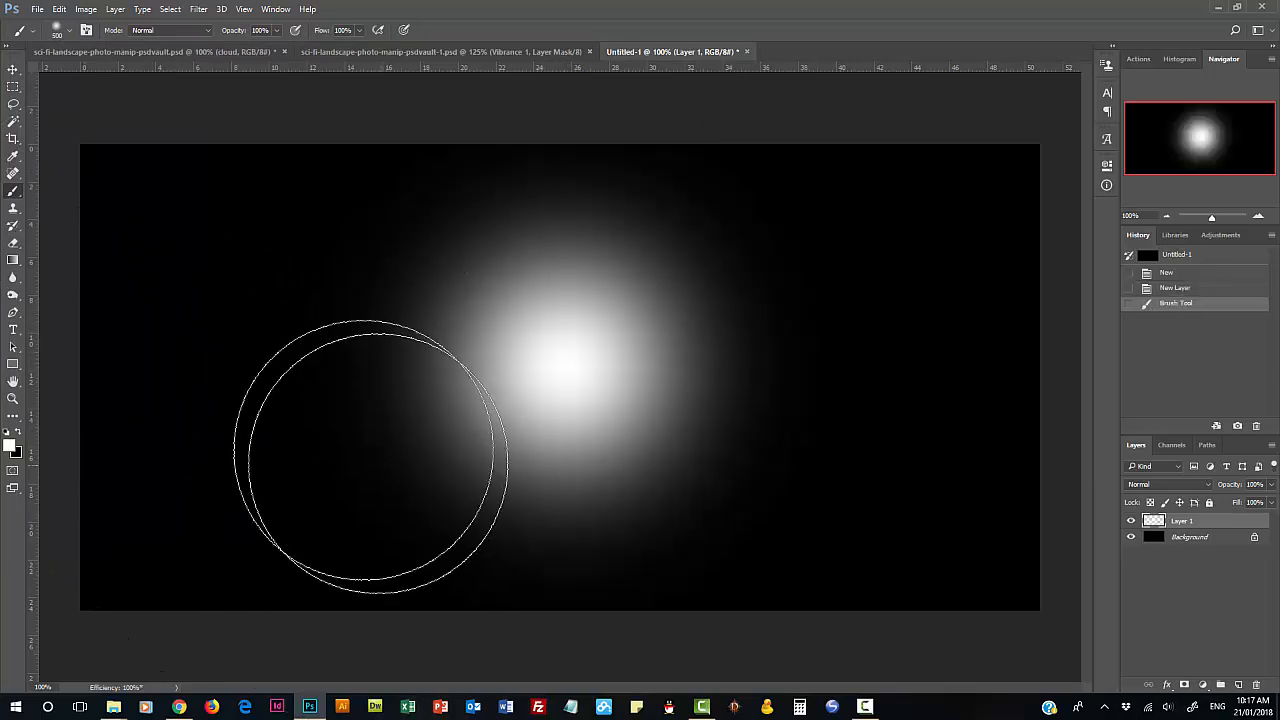
{"action": "left_click", "coordinate": [45, 29]}
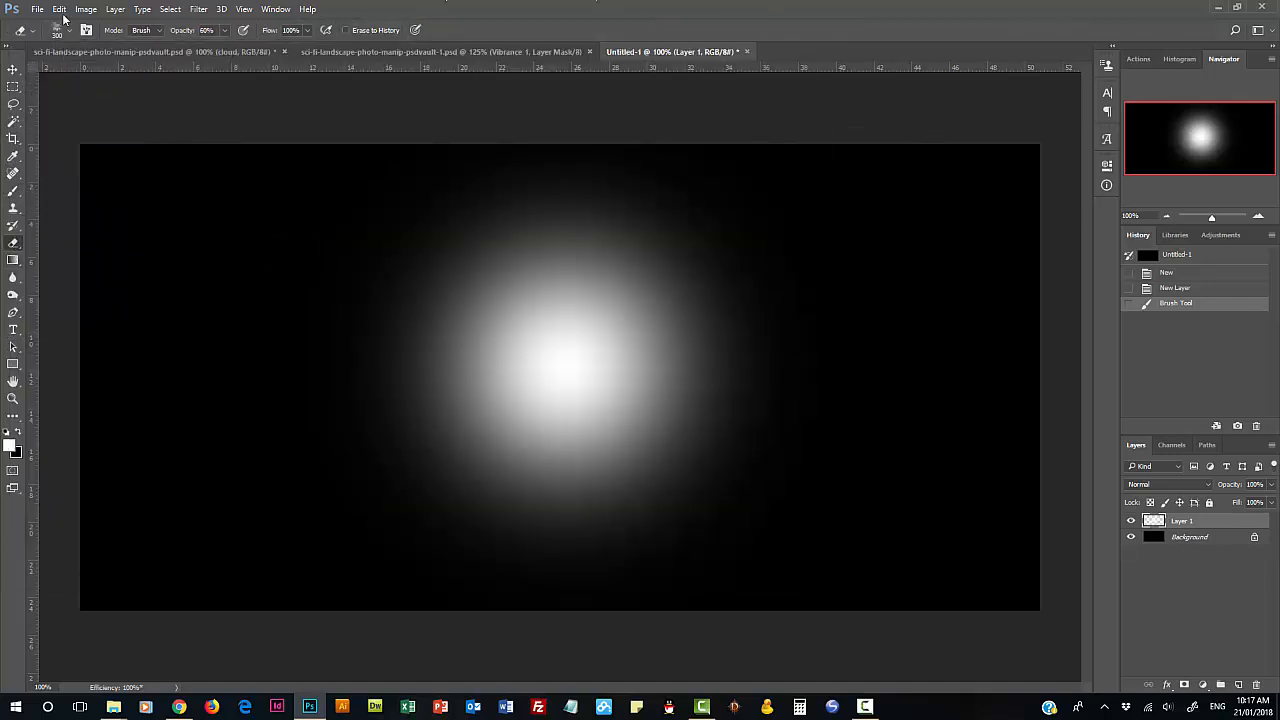
Pick an Xplosion brush tip and erase cloudy texture across the white glow.
{"action": "left_click", "coordinate": [34, 30]}
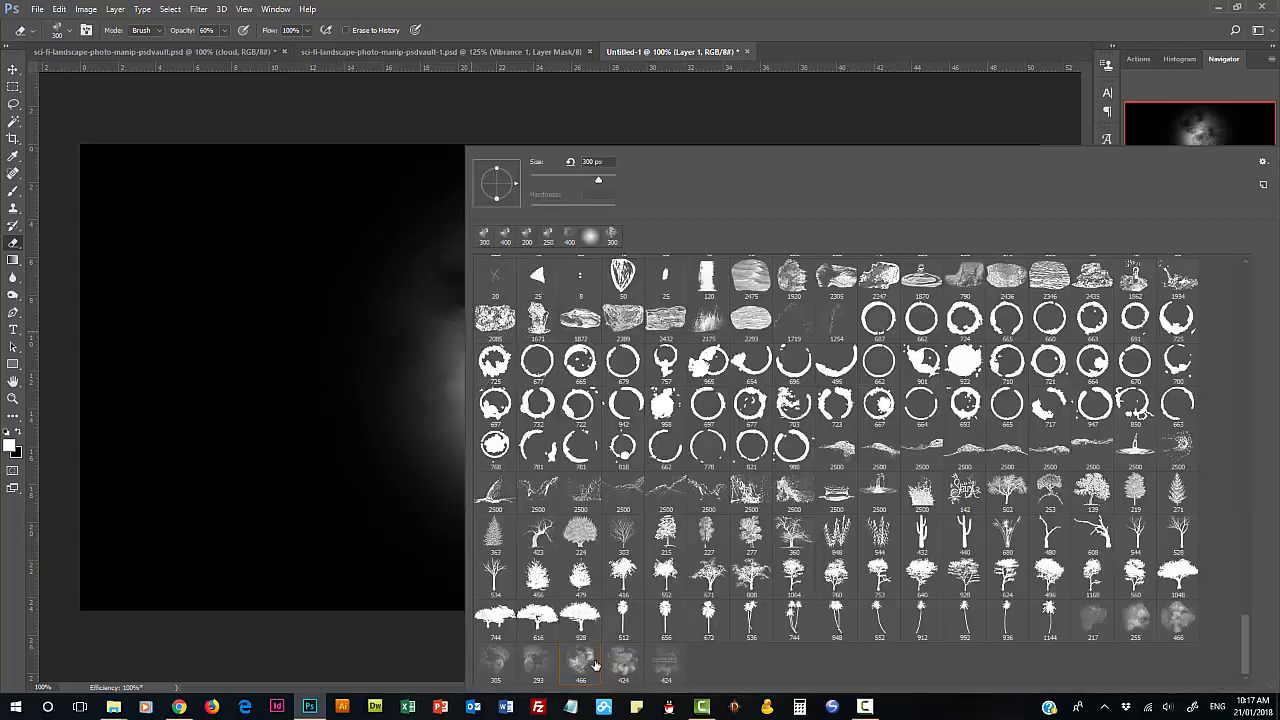
{"action": "left_click", "coordinate": [495, 661]}
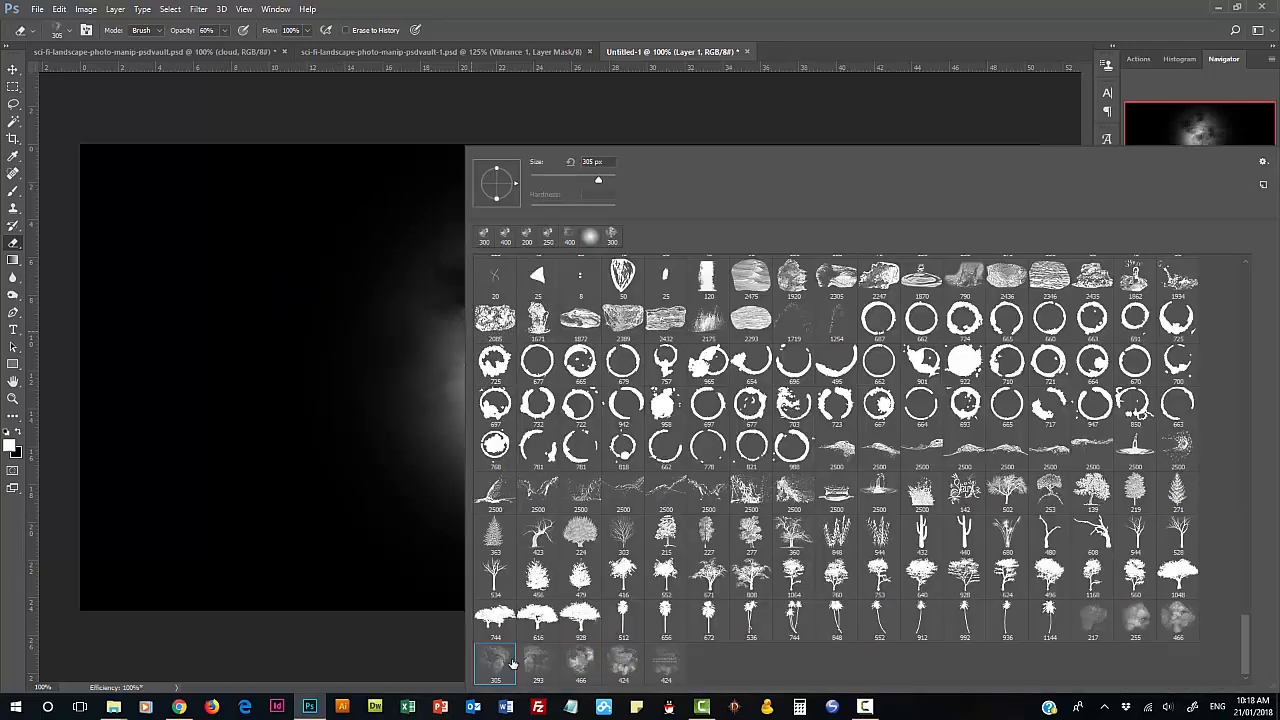
{"action": "left_click", "coordinate": [495, 662]}
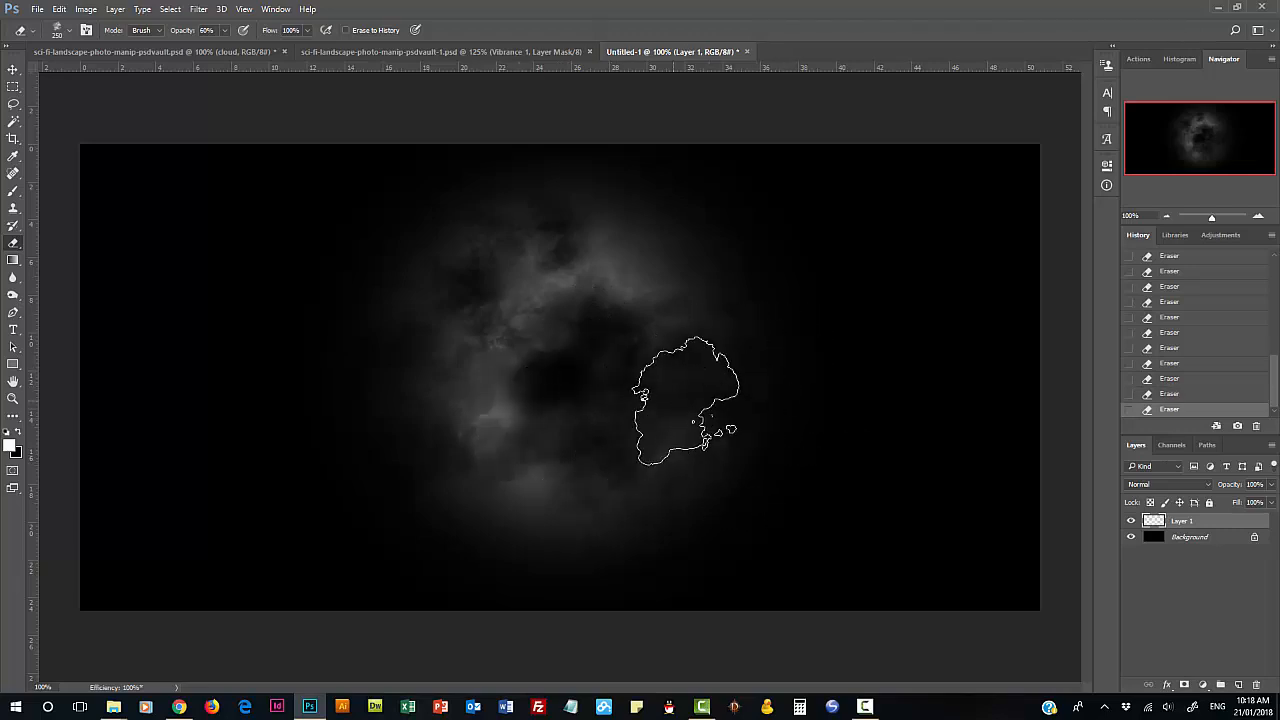
{"action": "left_click_drag", "start_coordinate": [685, 400], "coordinate": [800, 405]}
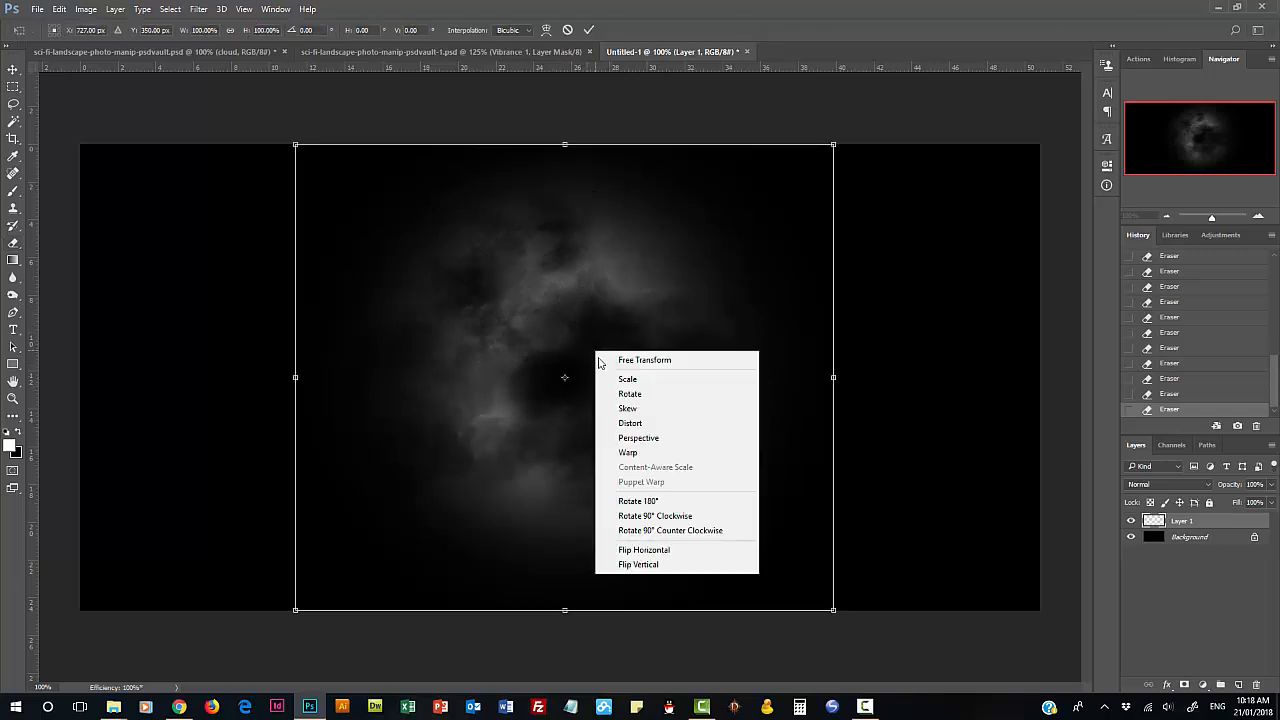
{"action": "mouse_move", "coordinate": [628, 452]}
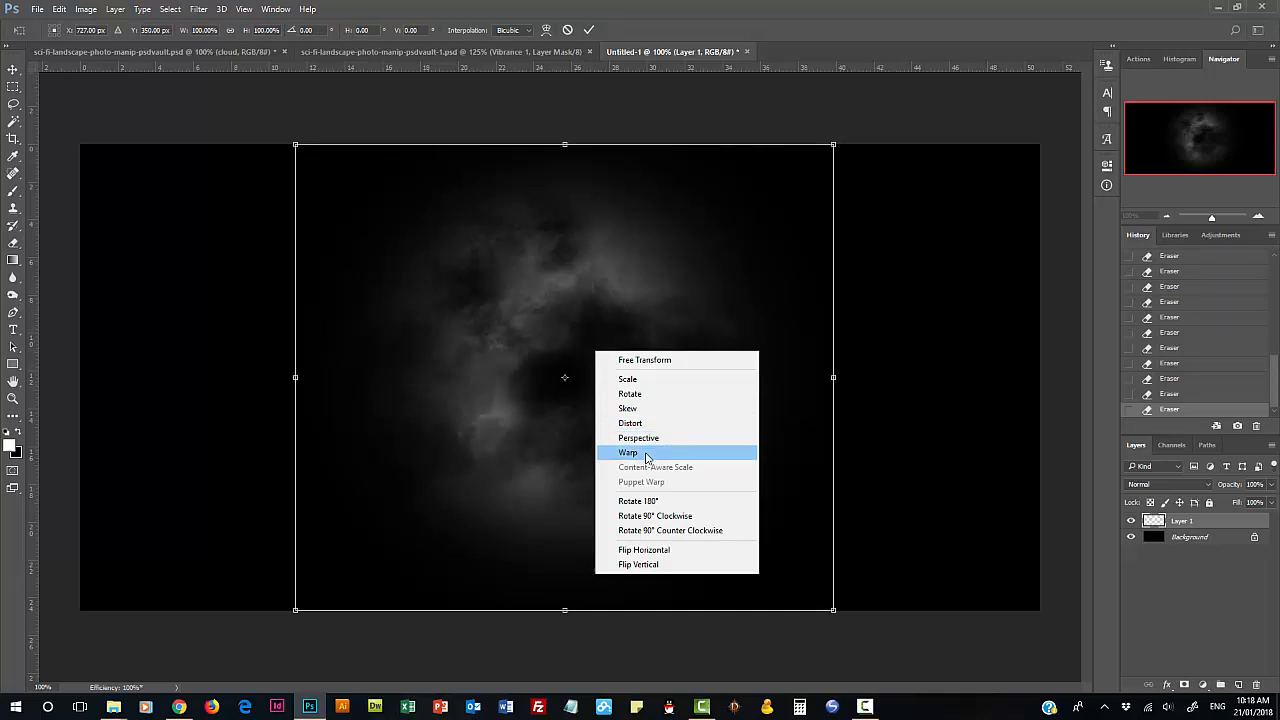
Warp the cloud layer, then skew its top edge inward into a slanted shape.
{"action": "left_click", "coordinate": [628, 452]}
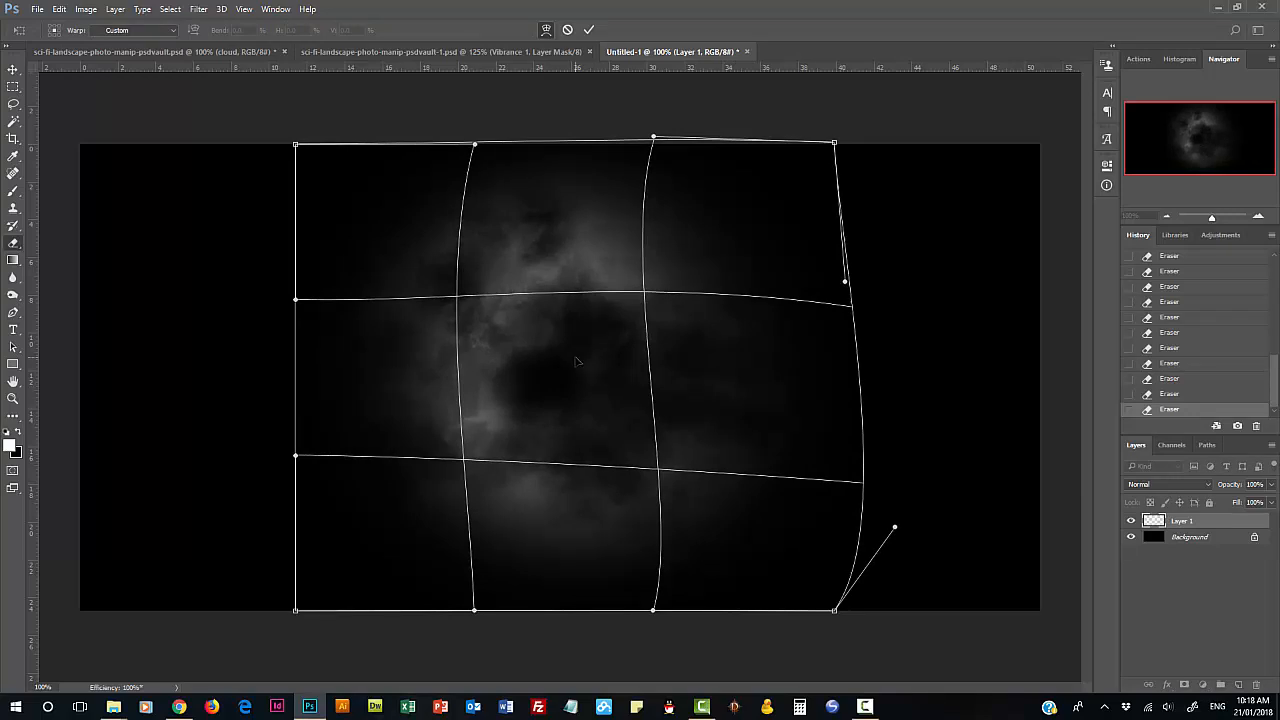
{"action": "right_click", "coordinate": [575, 360]}
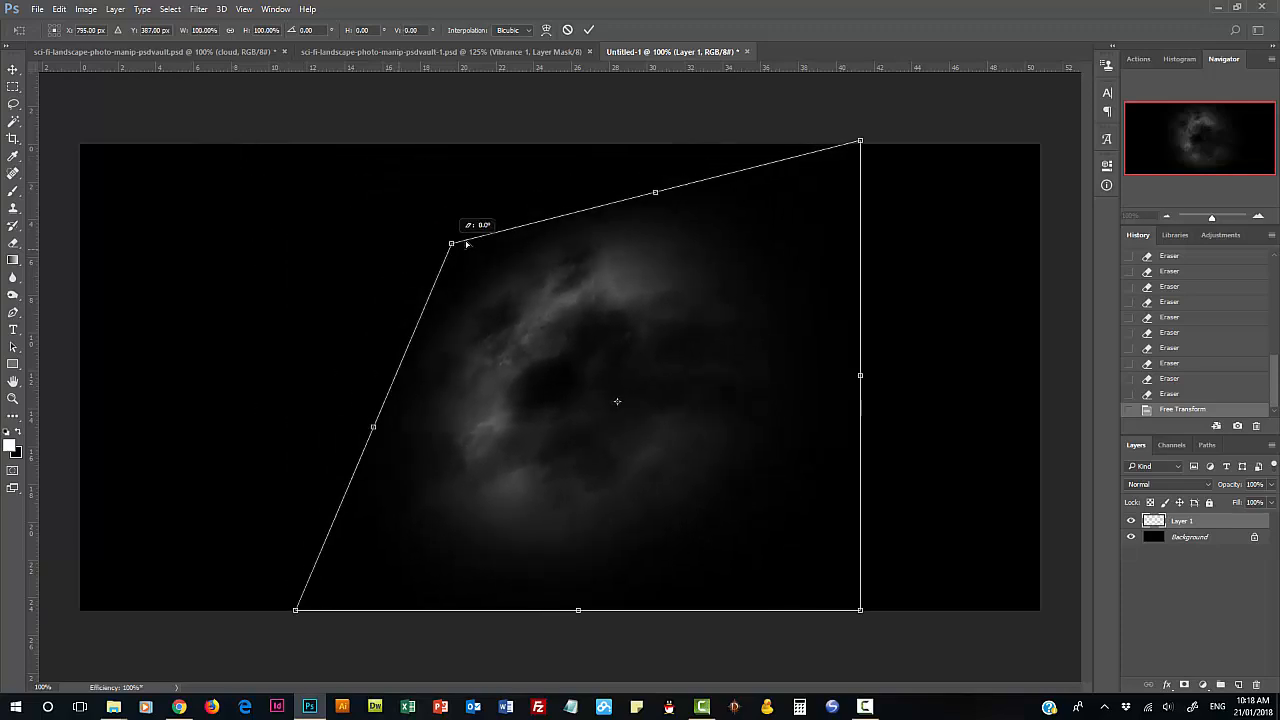
{"action": "left_click_drag", "start_coordinate": [451, 245], "coordinate": [331, 207]}
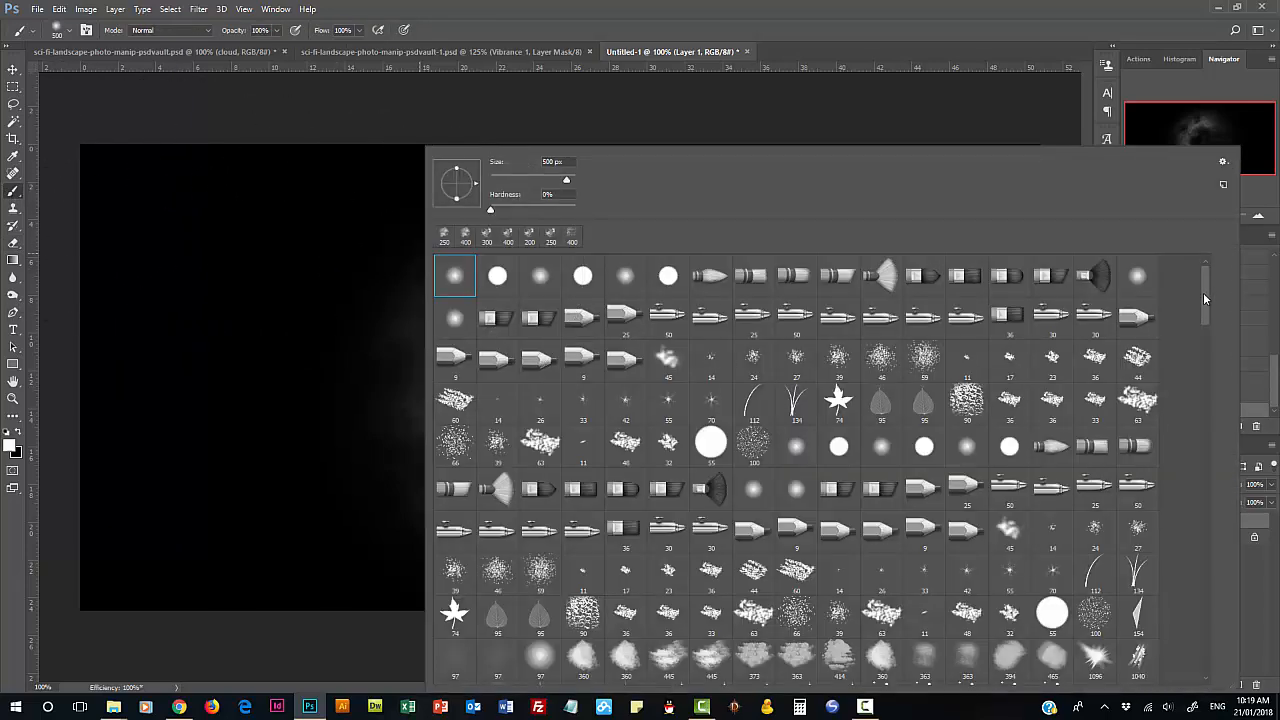
Paint a soft white dot right of the cloud and erase it into smoky texture.
{"action": "scroll", "scroll_direction": "down", "scroll_amount": 3}
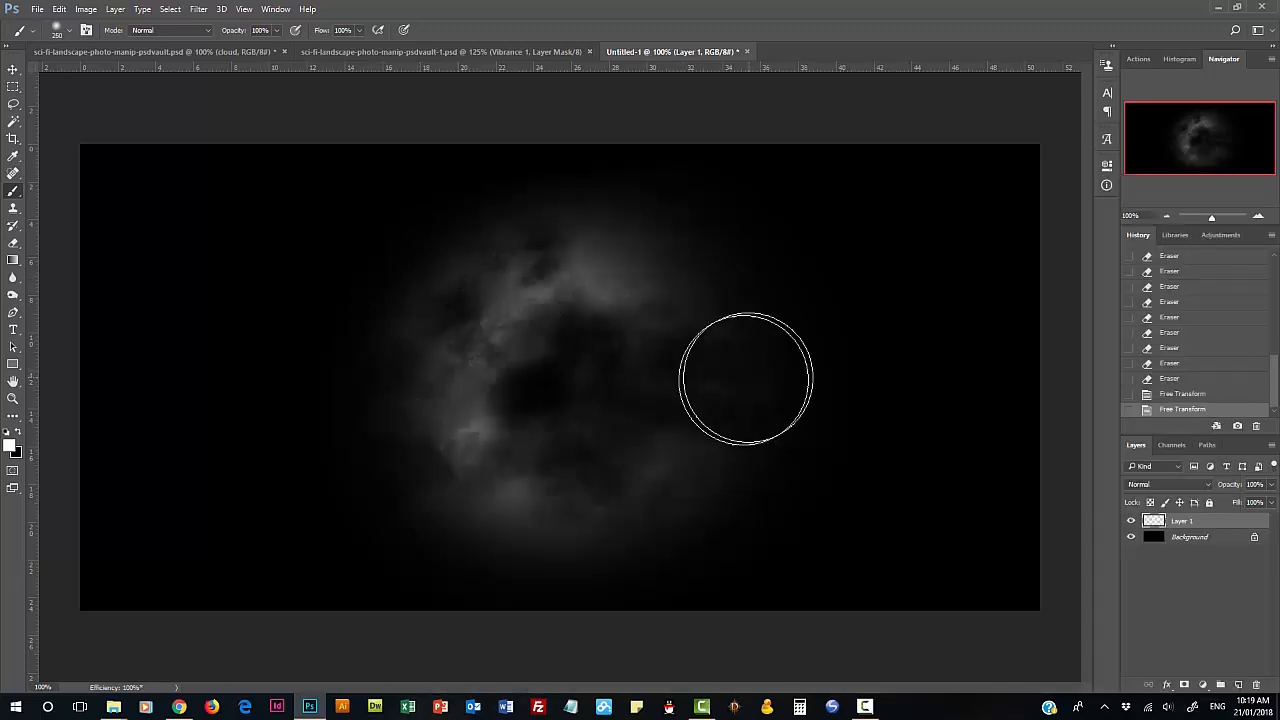
{"action": "left_click", "coordinate": [790, 375]}
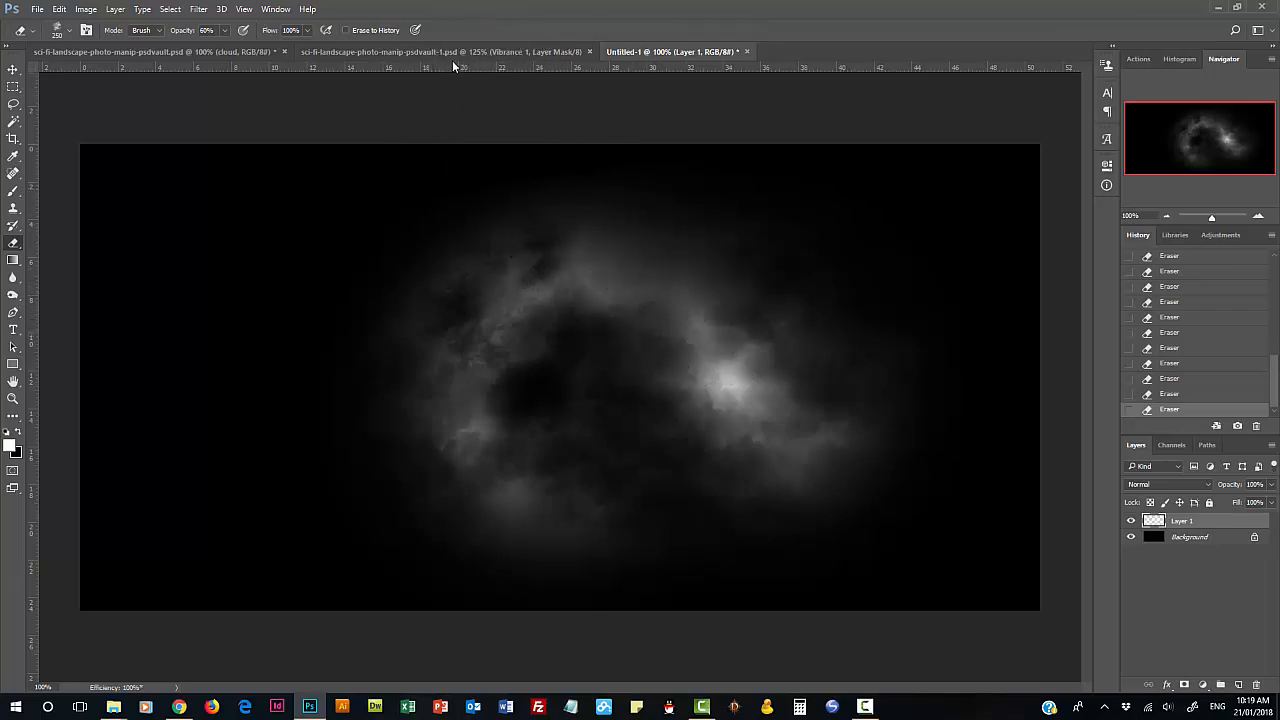
{"action": "left_click", "coordinate": [440, 51]}
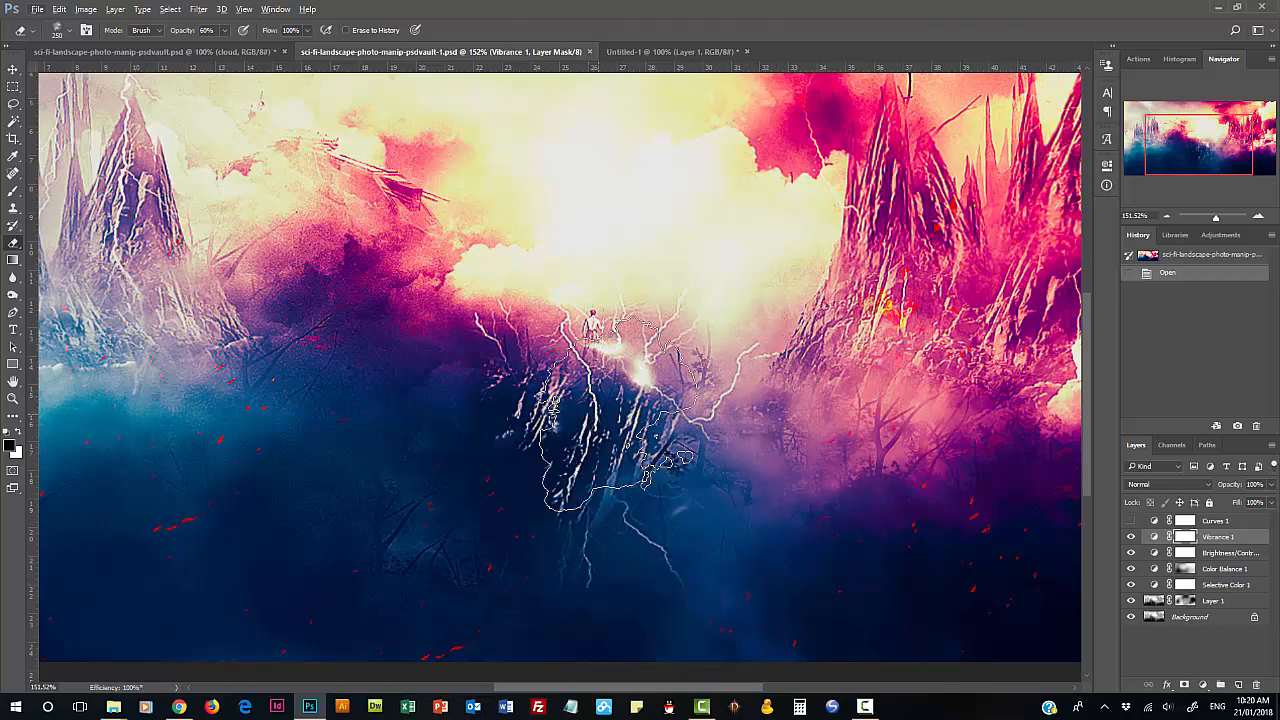
Zoom around the sci-fi landscape image, then return to the Untitled-1 cloud document.
{"action": "scroll", "scroll_direction": "down", "scroll_amount": 3}
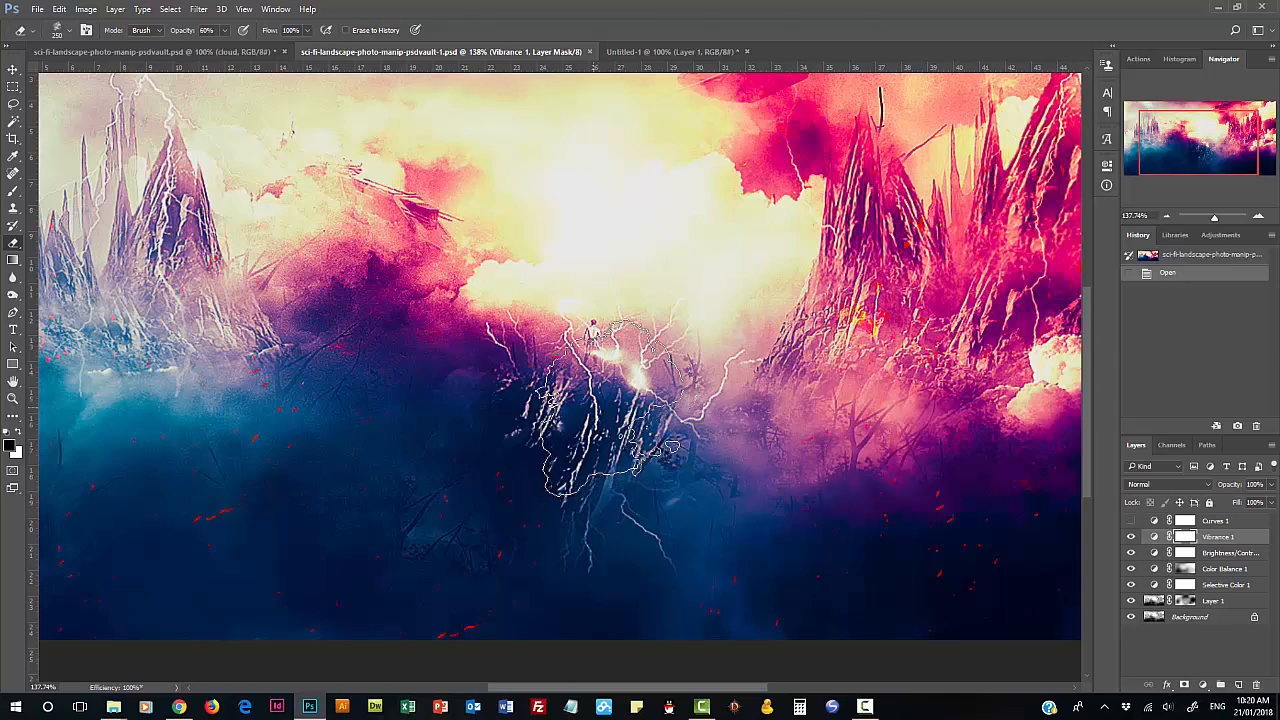
{"action": "left_click", "coordinate": [660, 51]}
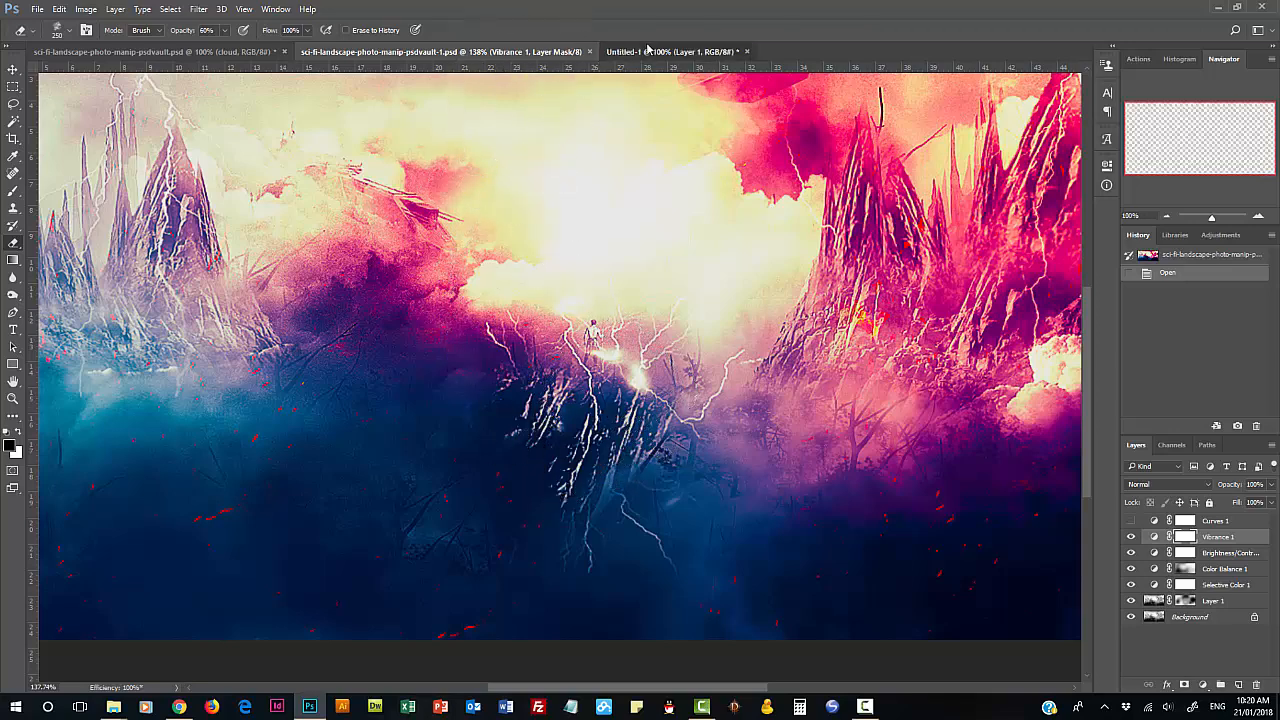
{"action": "left_click", "coordinate": [670, 51]}
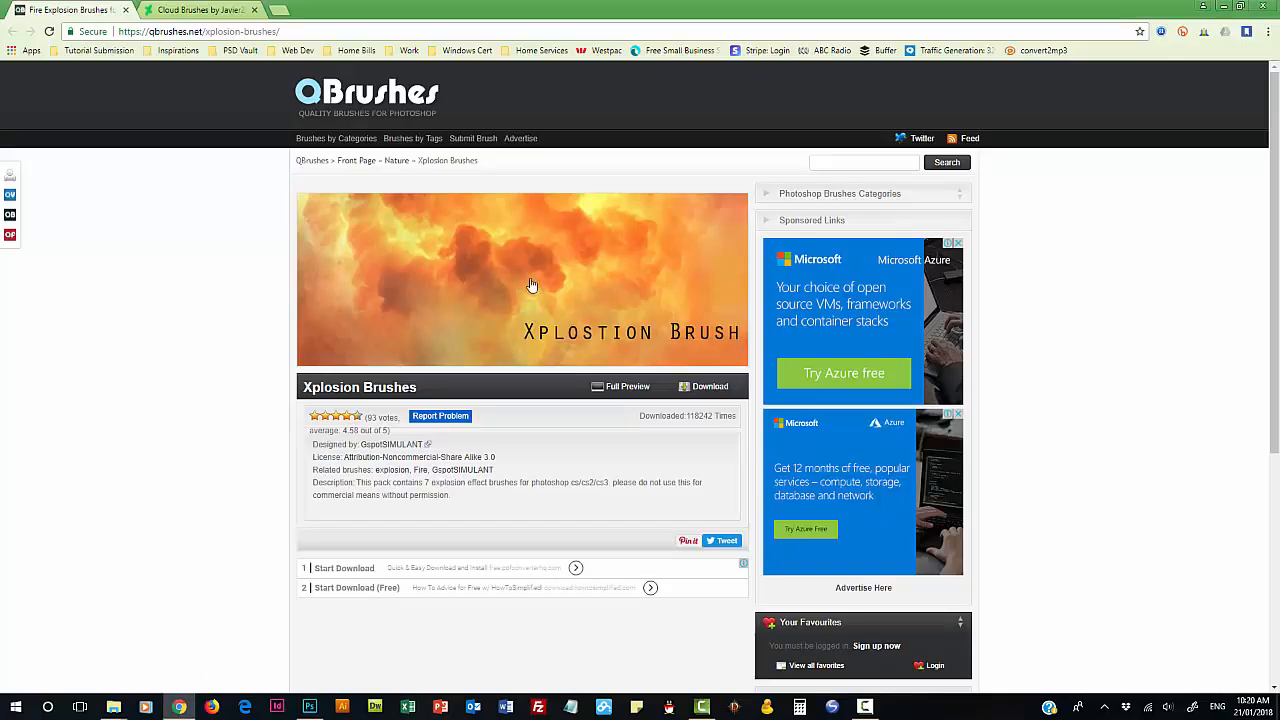
{"action": "mouse_move", "coordinate": [482, 374]}
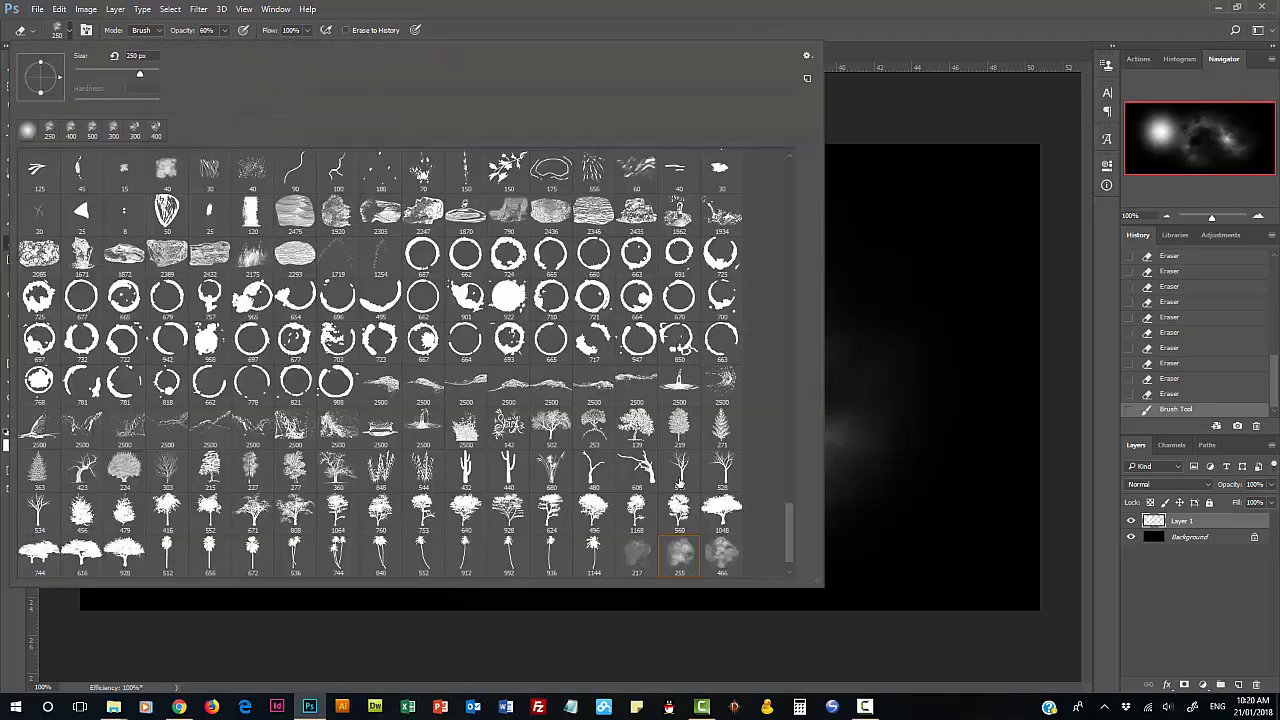
Choose an Xplosion brush tip for erasing the new left-side glow.
{"action": "left_click", "coordinate": [679, 553]}
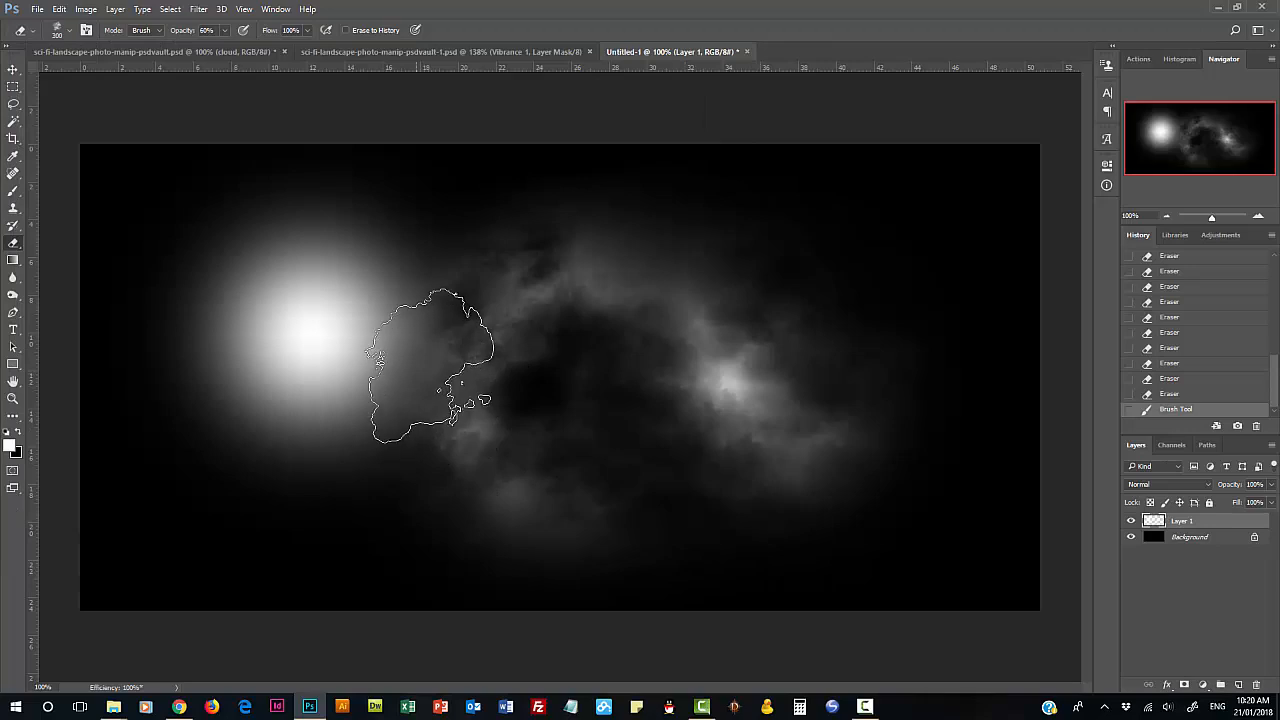